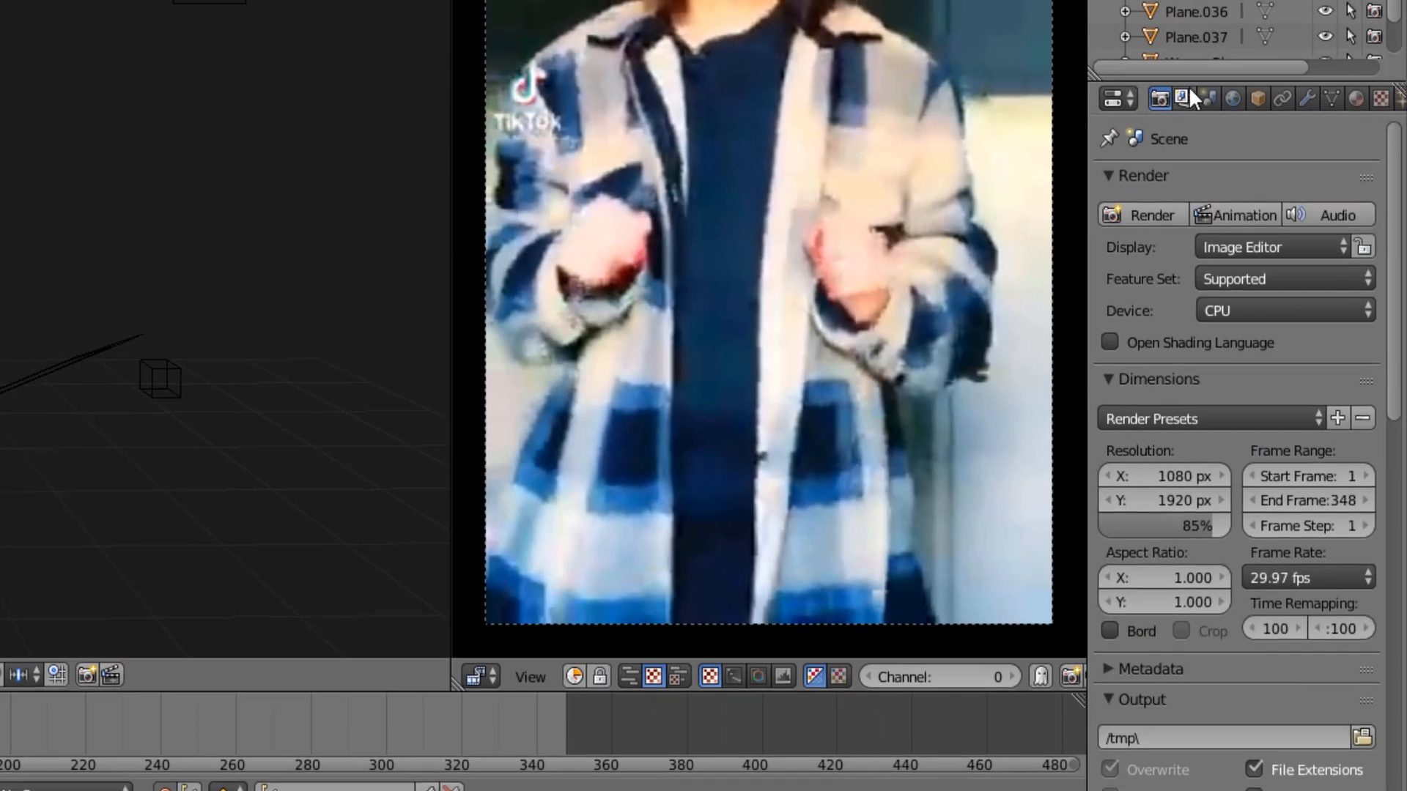
Check the render settings, then switch the output file format from FFmpeg video to PNG.
{"action": "left_click", "coordinate": [1177, 100]}
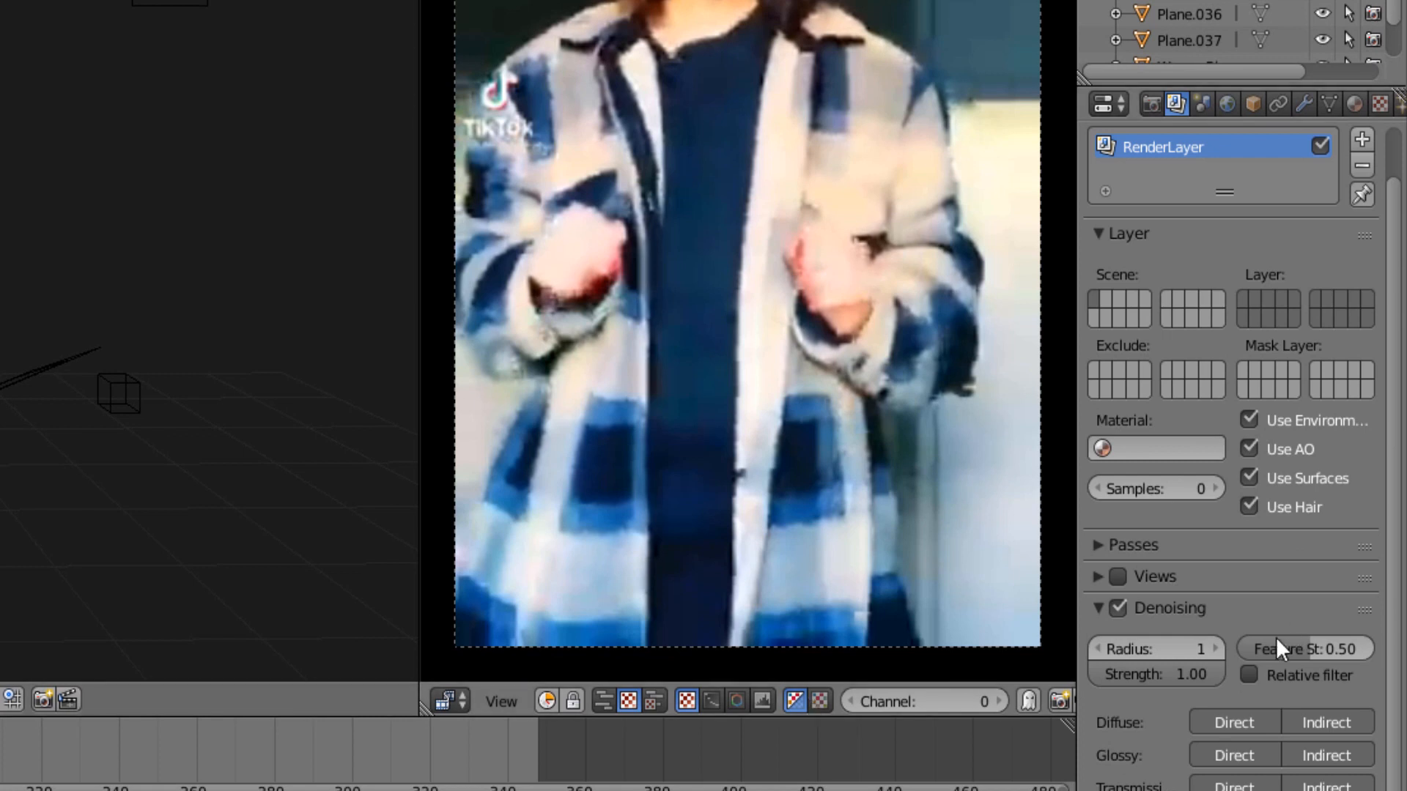
{"action": "left_click", "coordinate": [1152, 104]}
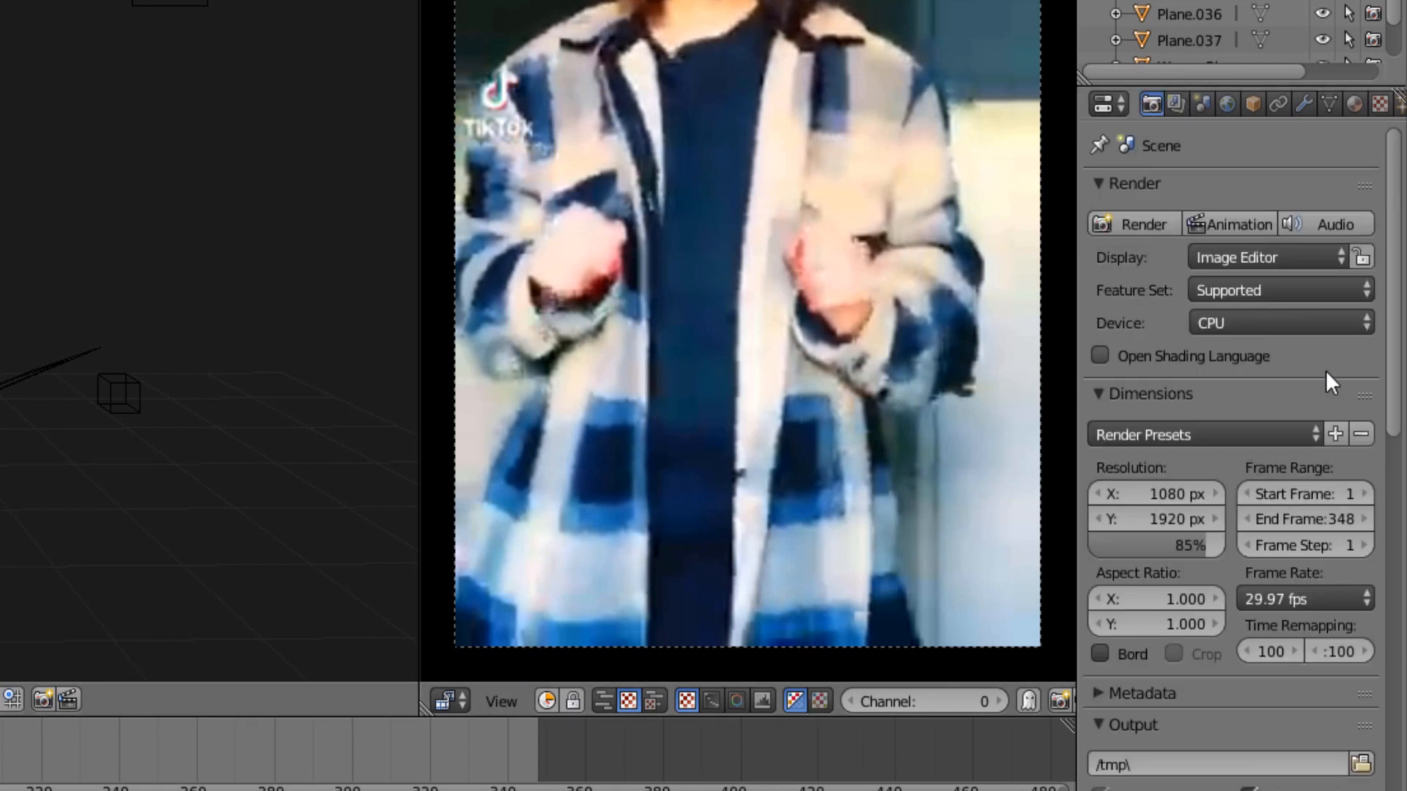
{"action": "left_click", "coordinate": [1280, 323]}
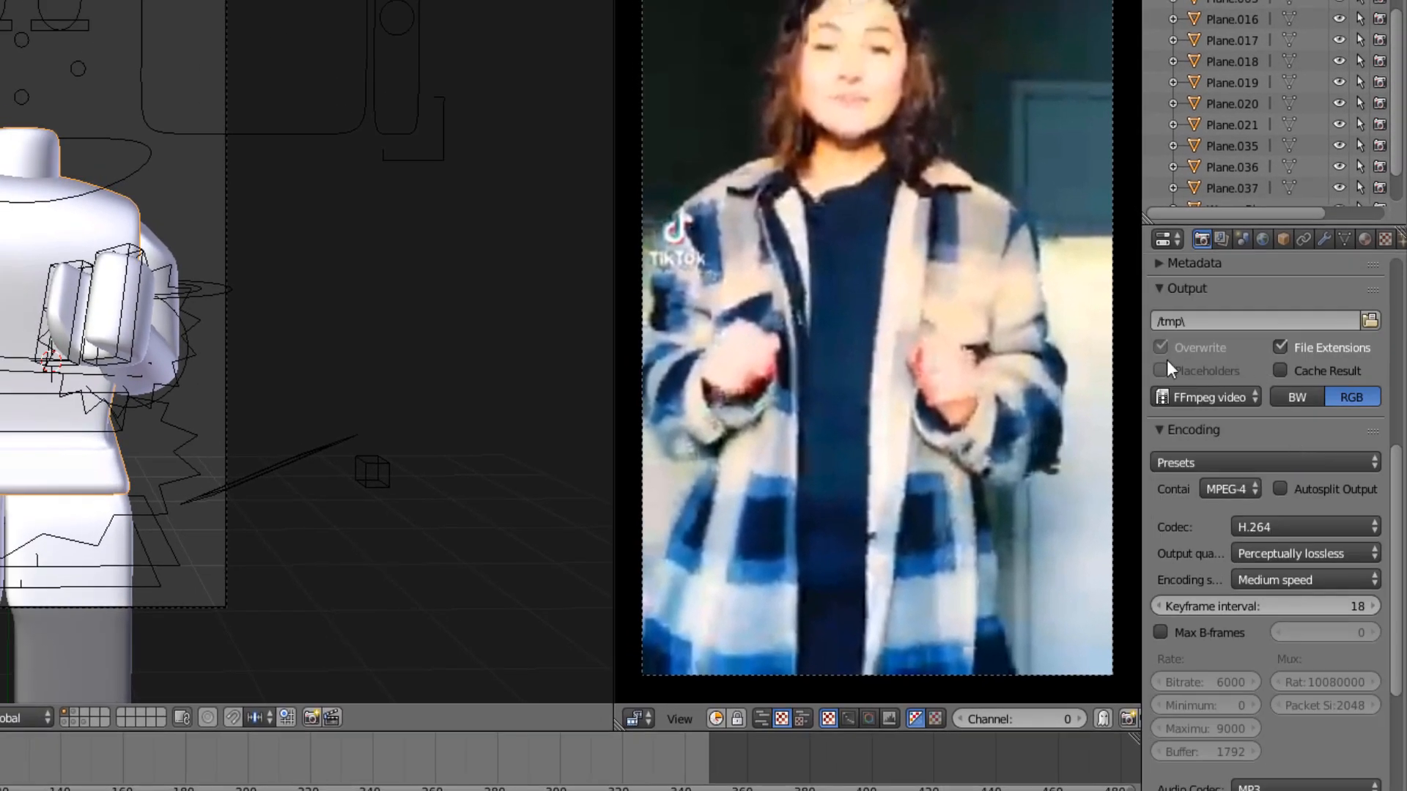
{"action": "left_click", "coordinate": [1209, 397]}
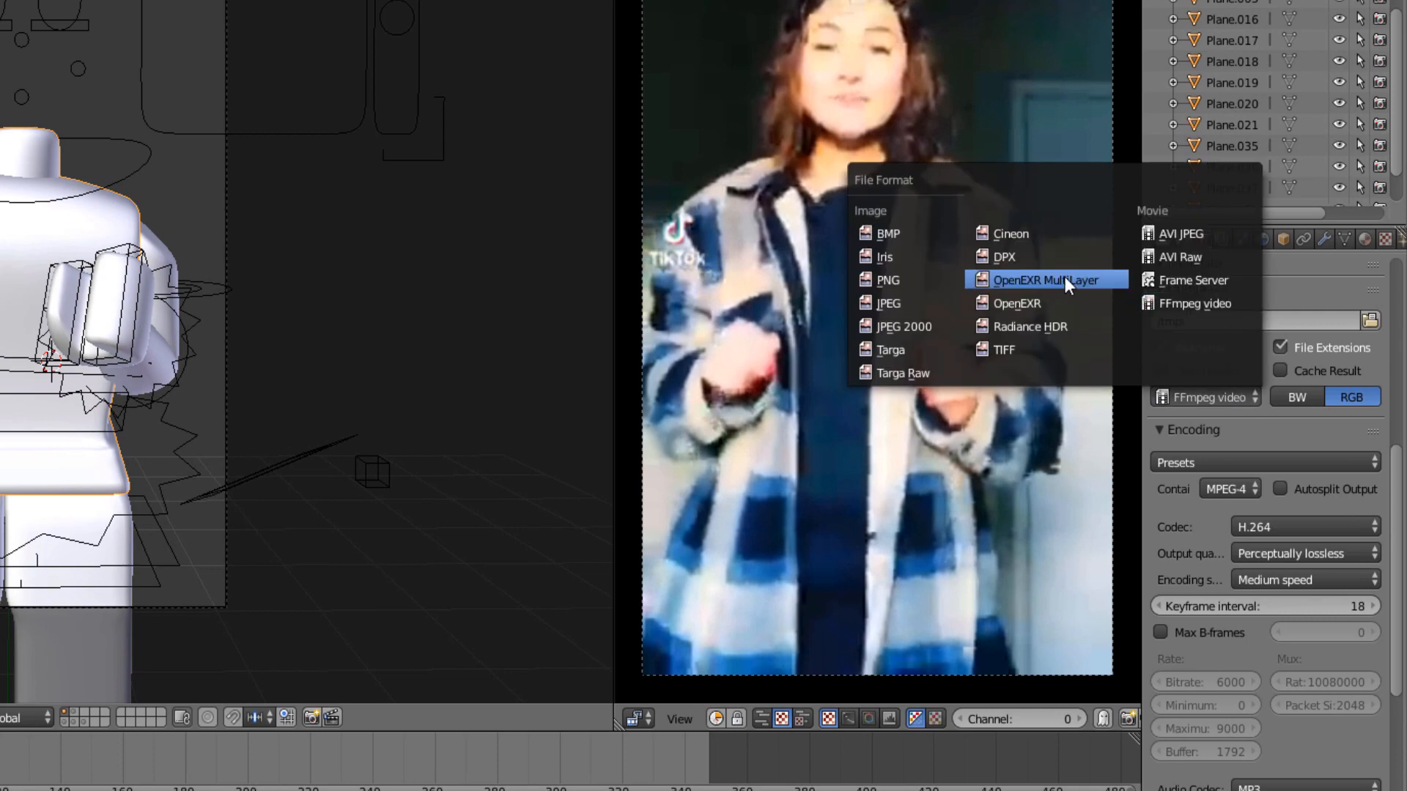
{"action": "left_click", "coordinate": [888, 280]}
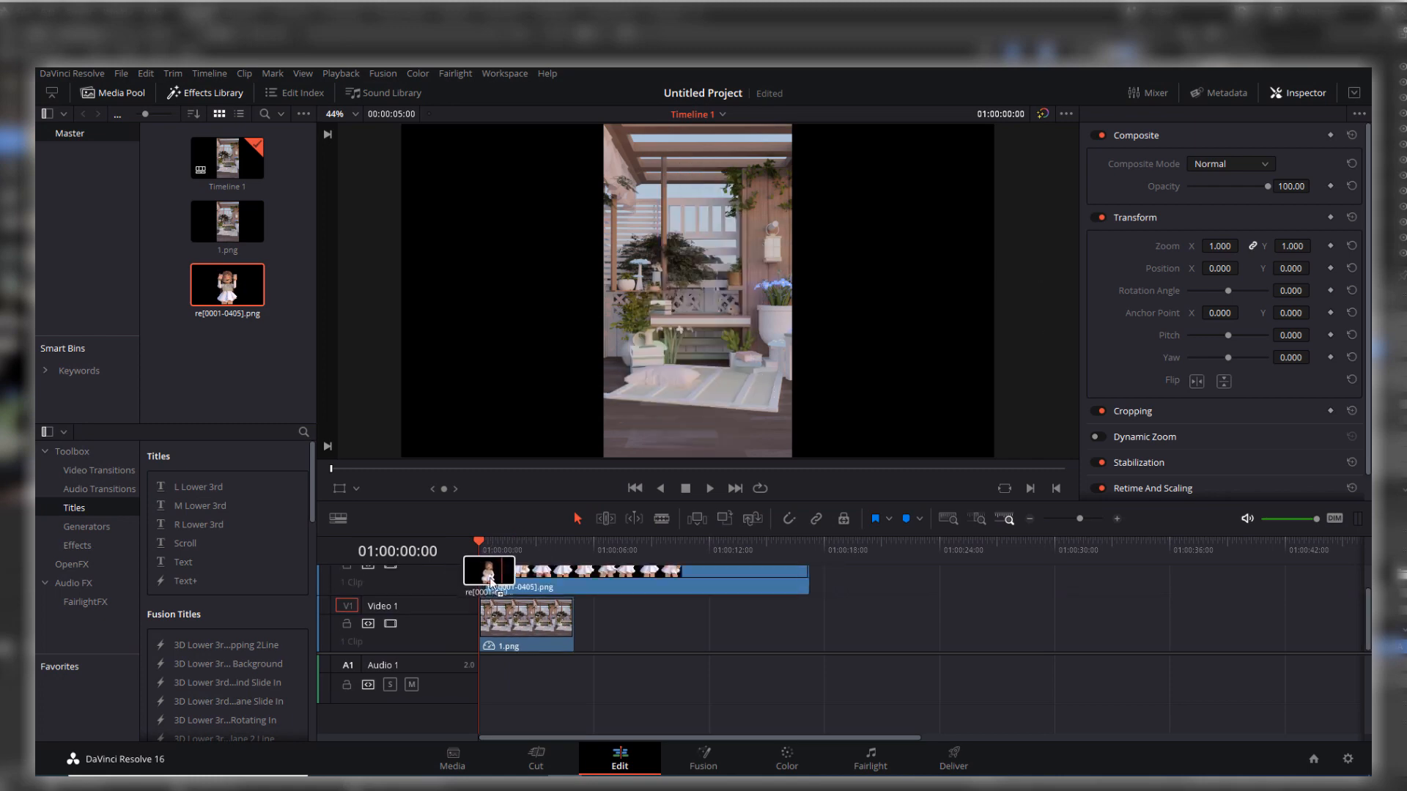
Extend the 1.png background clip on Video 1 to match the PNG sequence length.
{"action": "left_click_drag", "start_coordinate": [557, 618], "coordinate": [799, 618]}
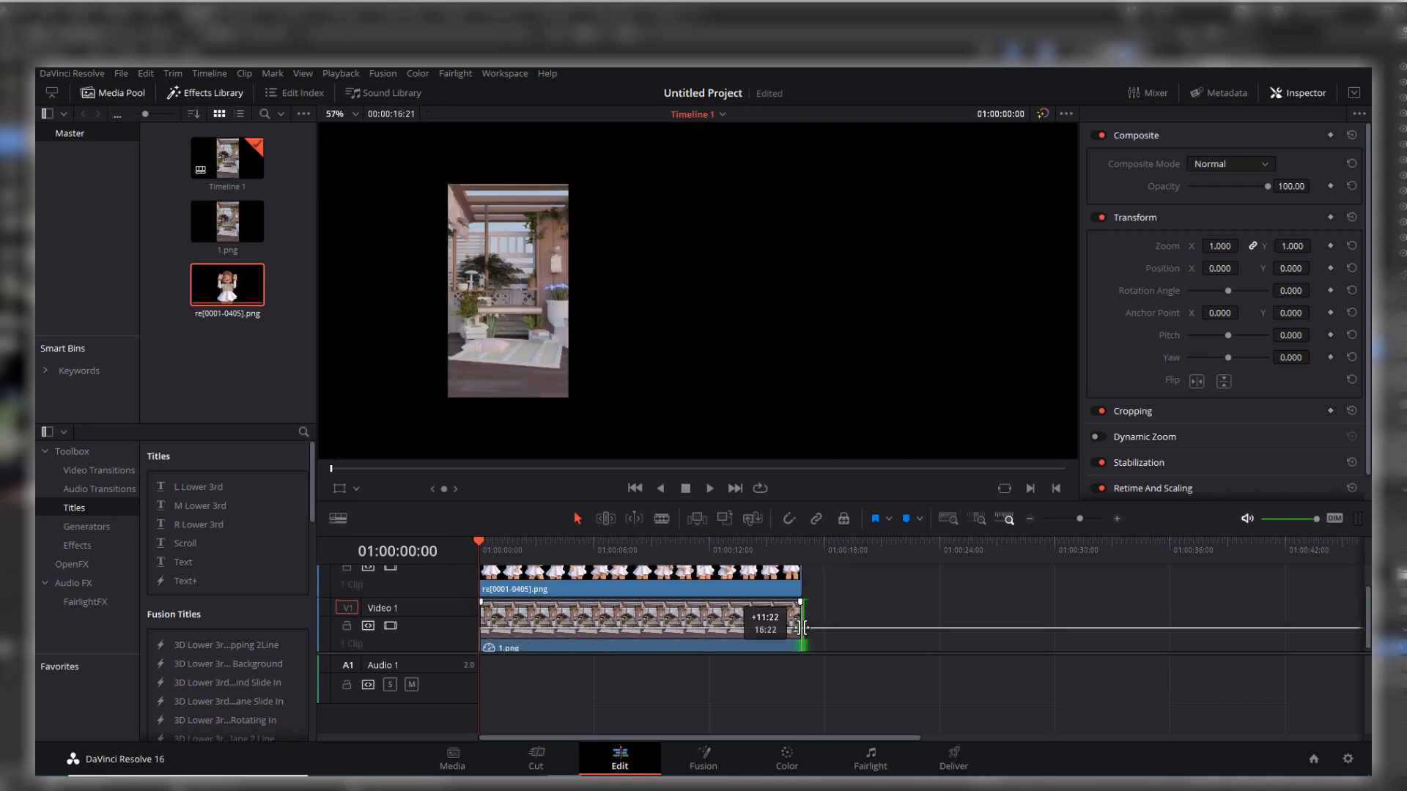
{"action": "left_click", "coordinate": [709, 488]}
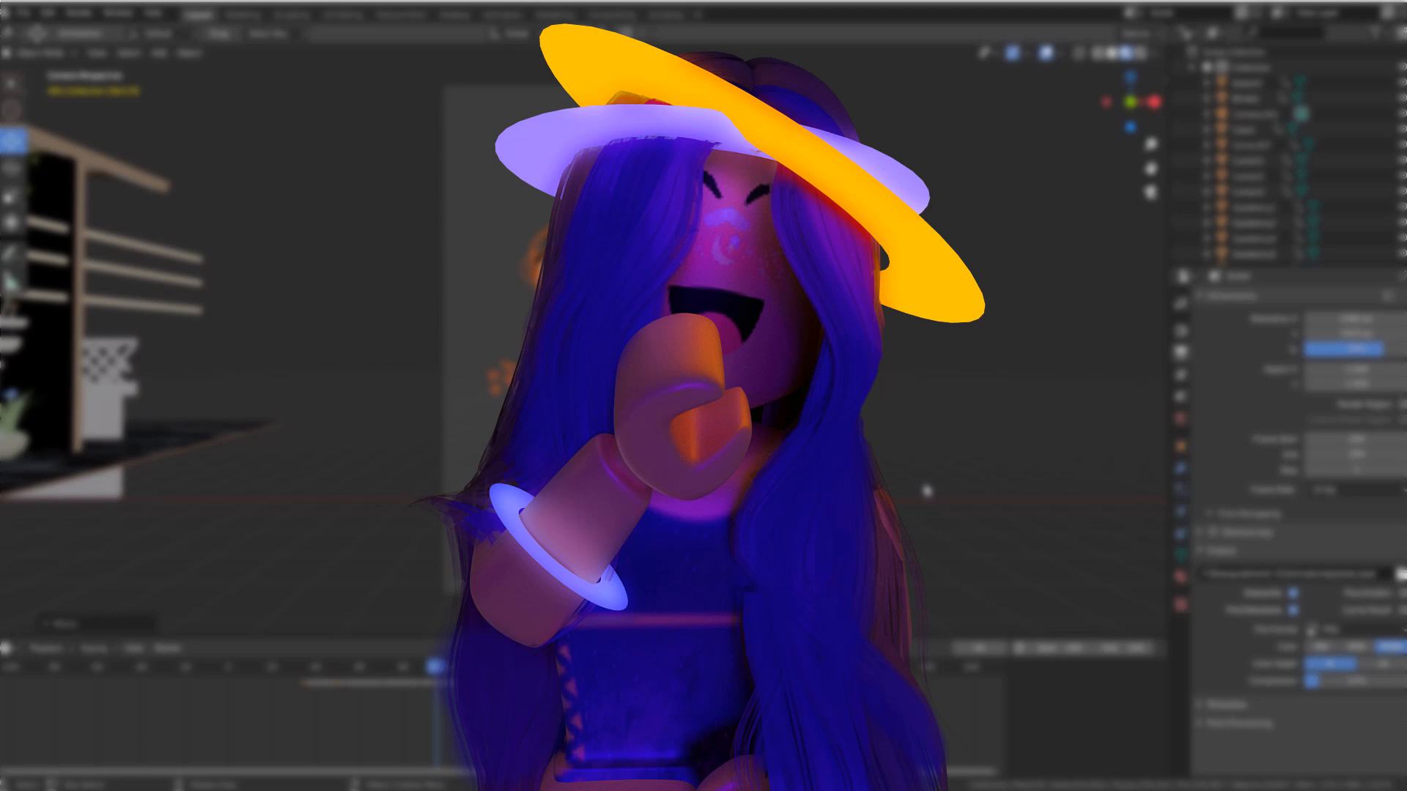
Enable OpenCL Cycles rendering on both the Radeon RX 570 GPU and Intel CPU in Preferences.
{"action": "left_click", "coordinate": [45, 13]}
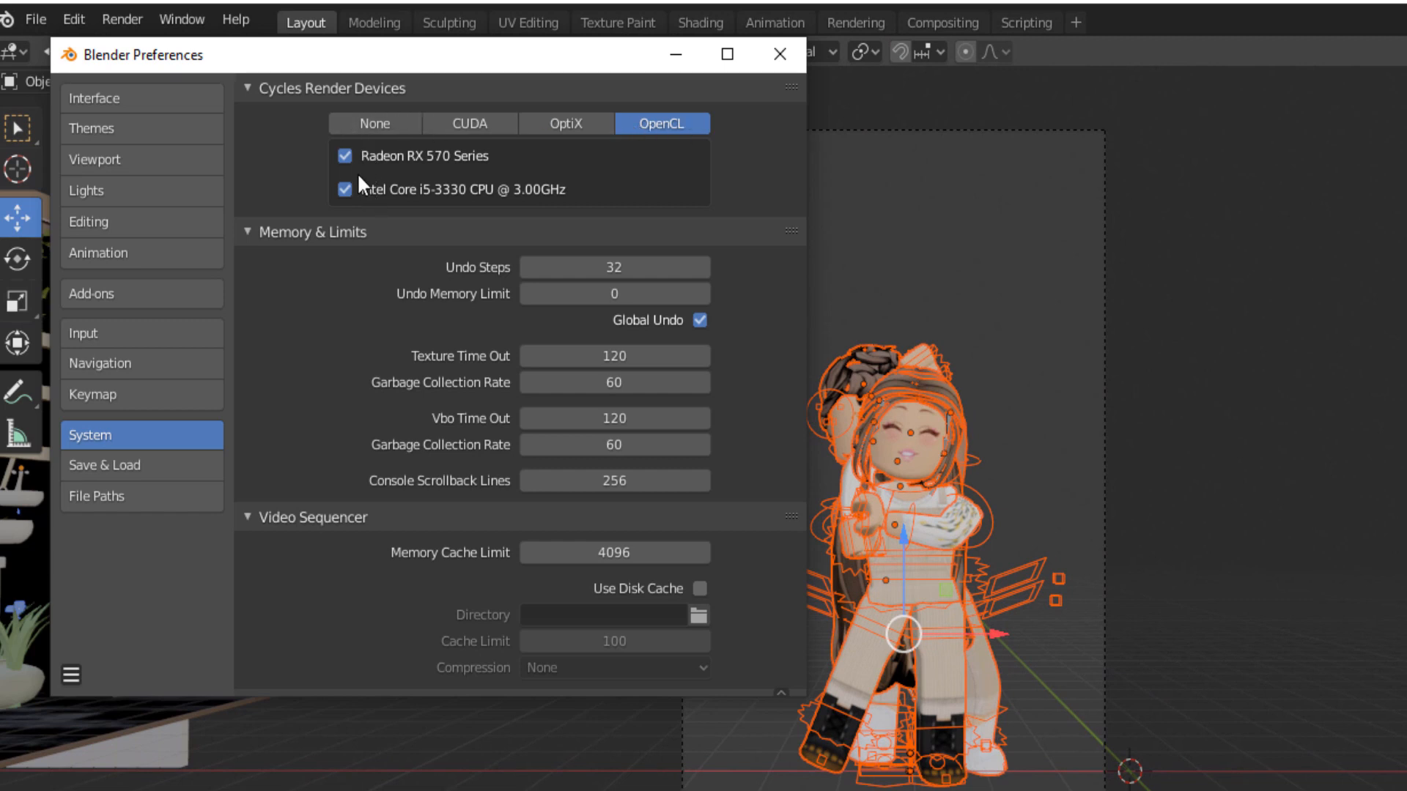
{"action": "mouse_move", "coordinate": [394, 185]}
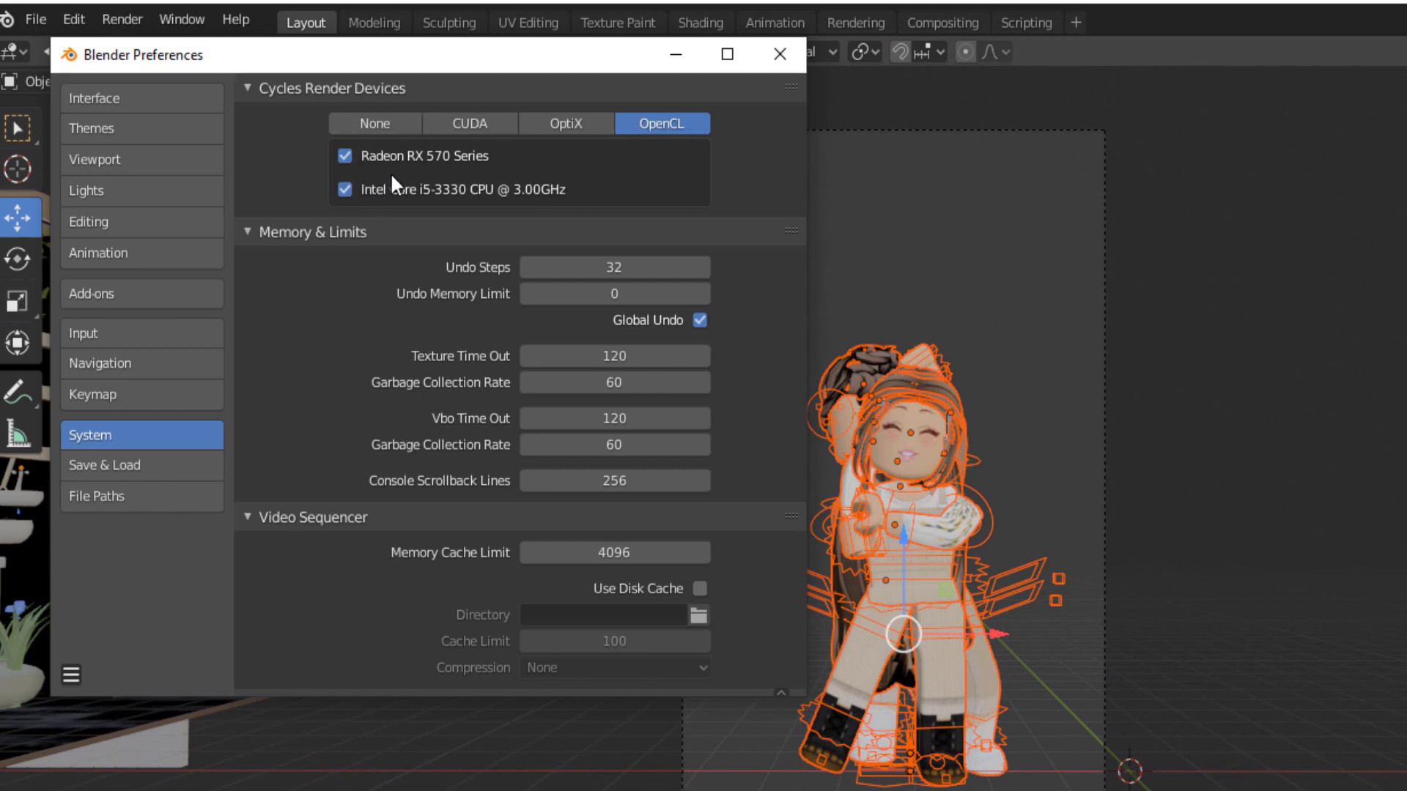
{"action": "mouse_move", "coordinate": [775, 157]}
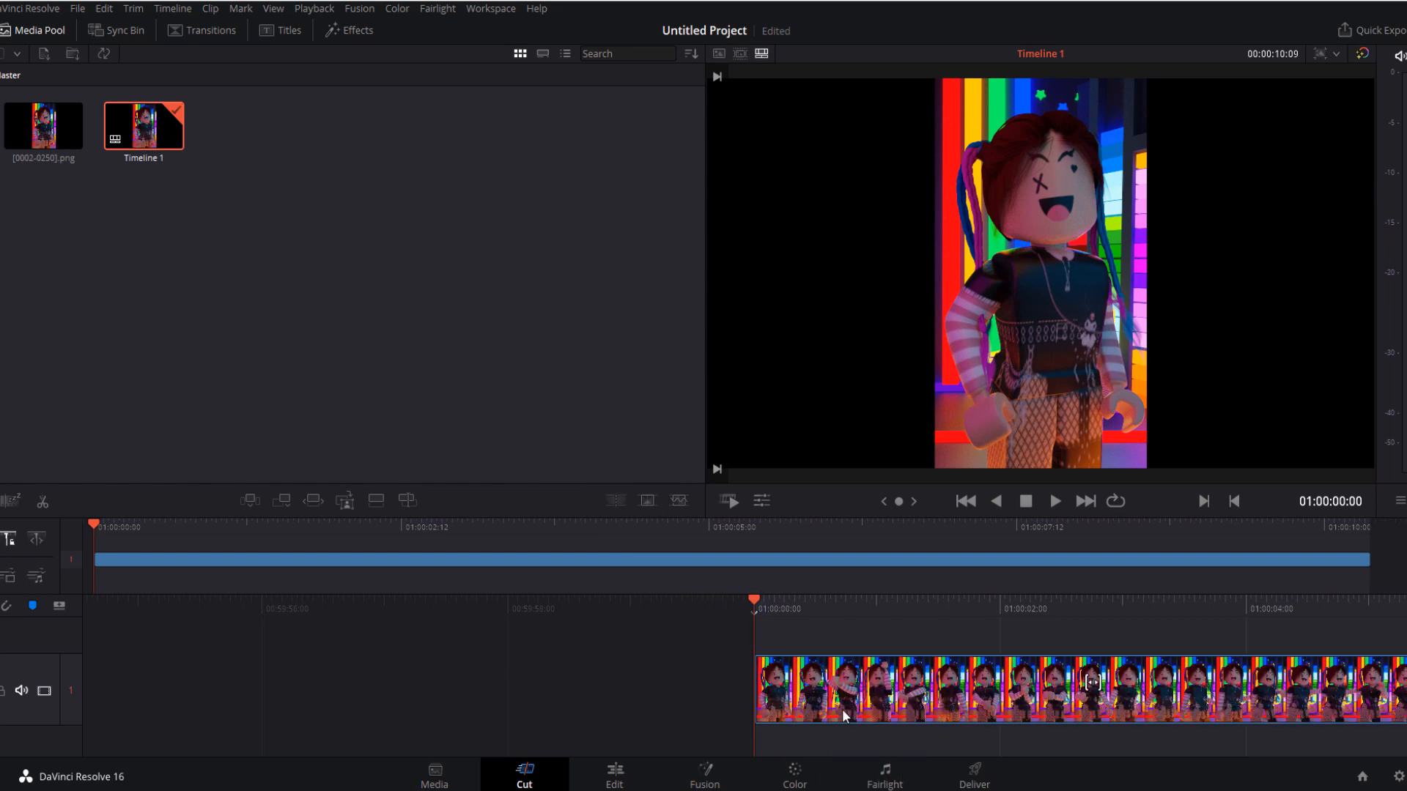
Go through the Edit page to the Deliver page to reach Render Settings for the timeline.
{"action": "left_click", "coordinate": [613, 773]}
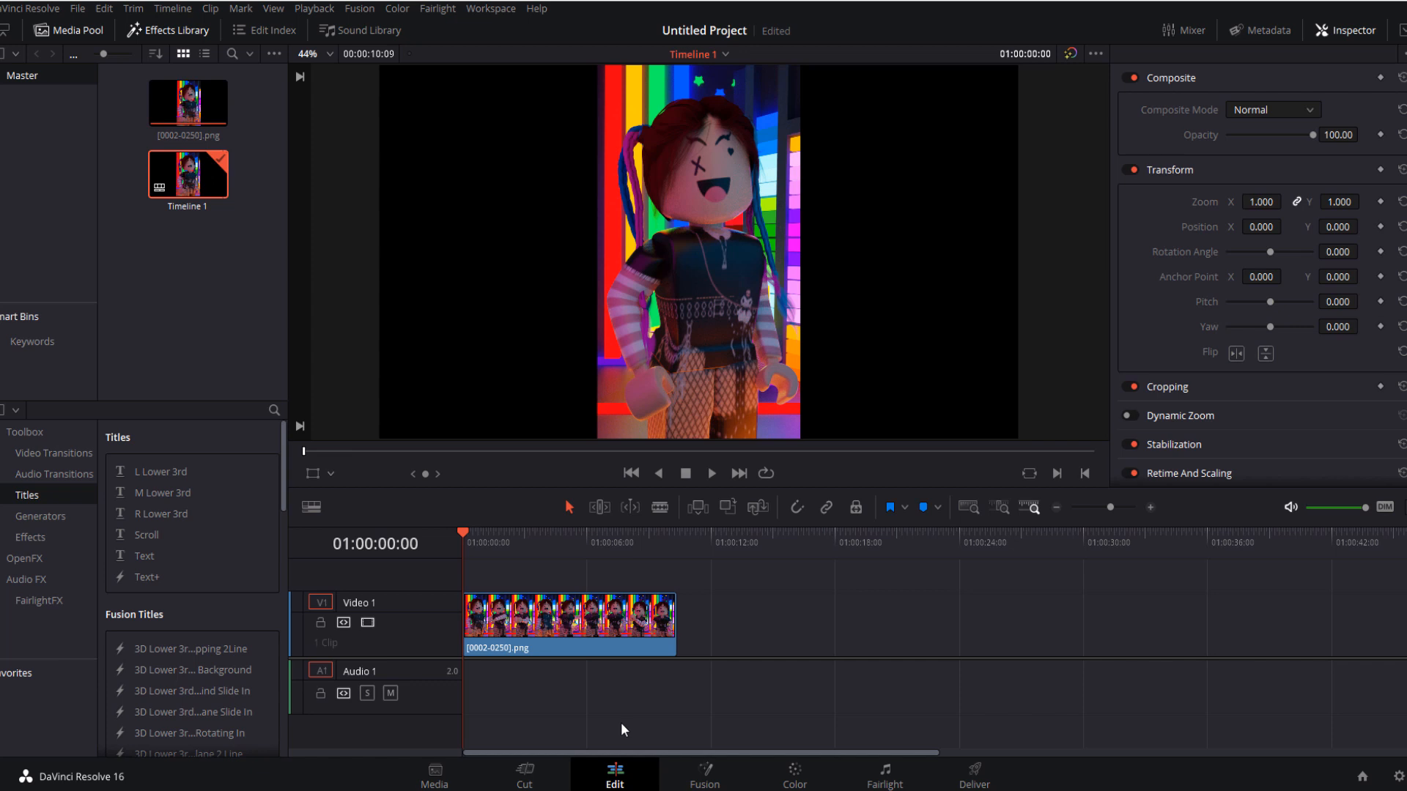
{"action": "left_click", "coordinate": [973, 774]}
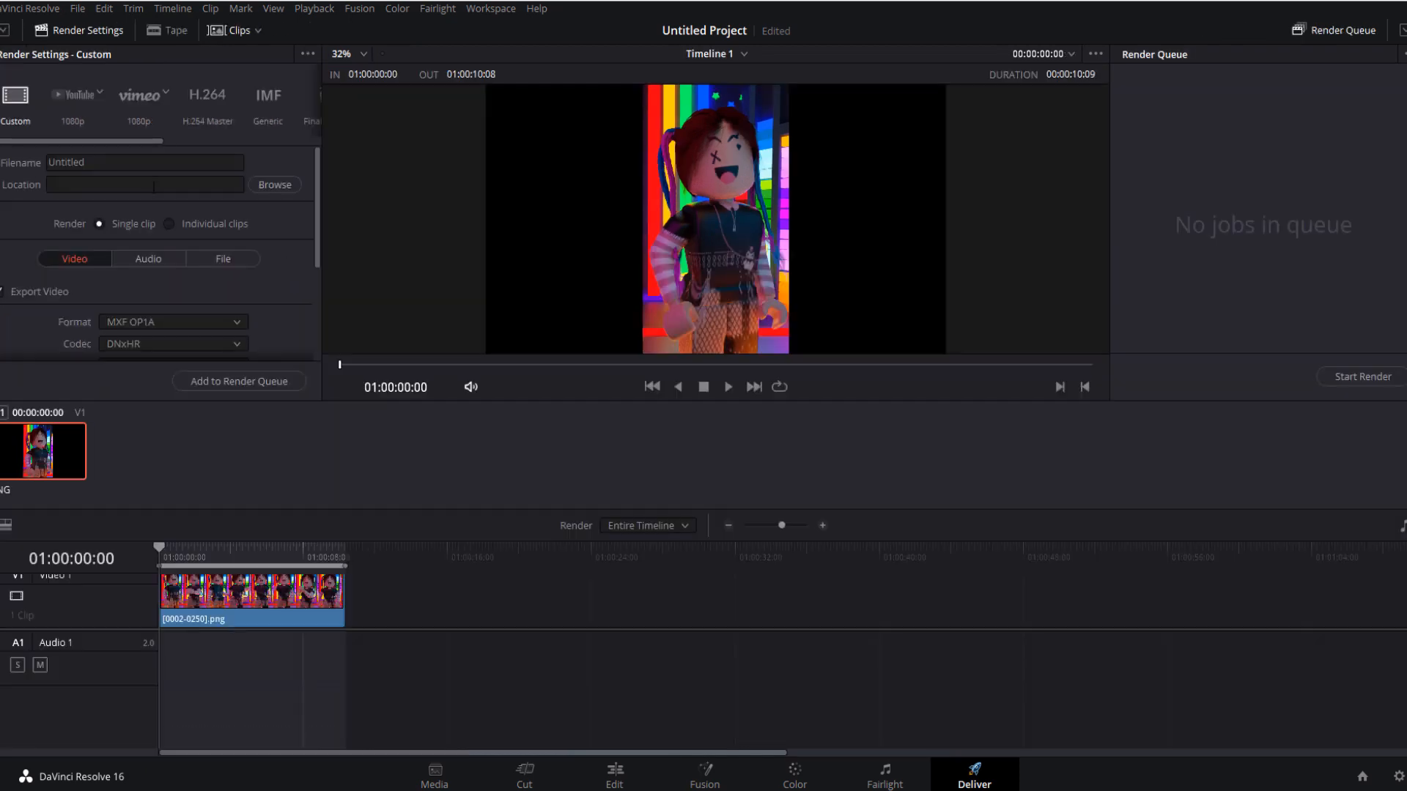